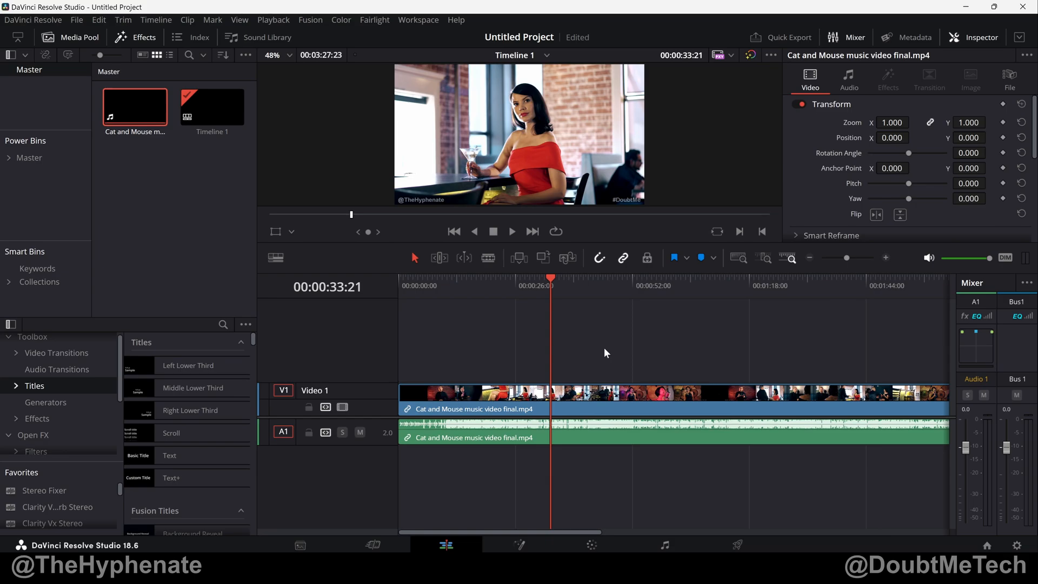
Select the Cat and Mouse music video clip on the timeline.
click(583, 409)
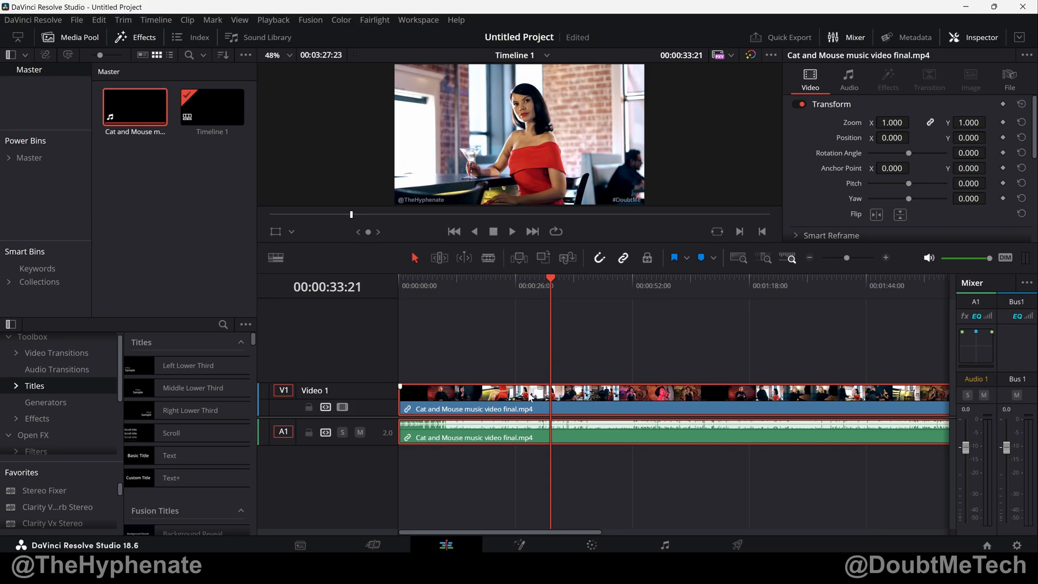
mouse_move(668, 401)
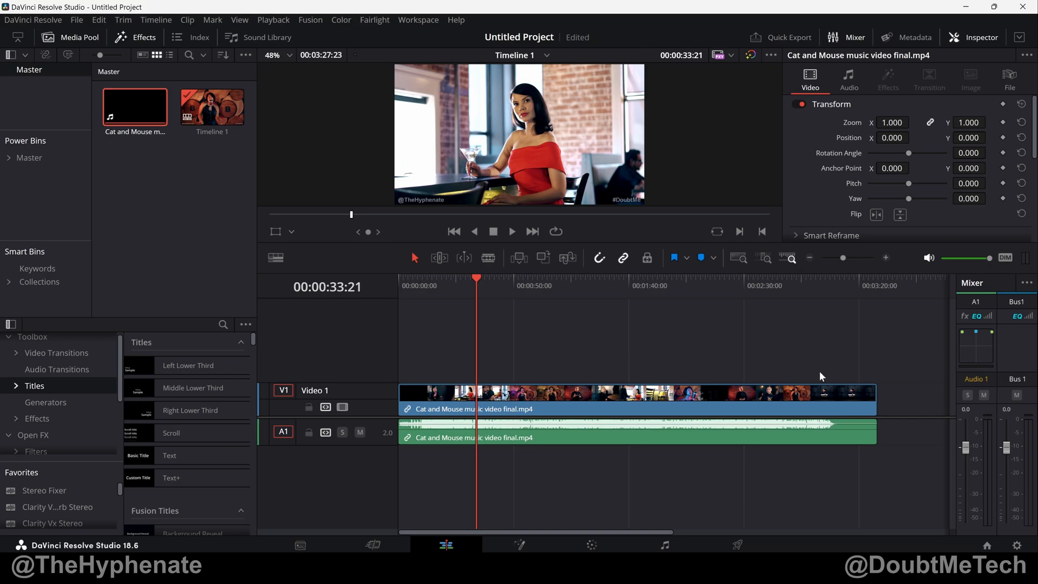
mouse_move(895, 380)
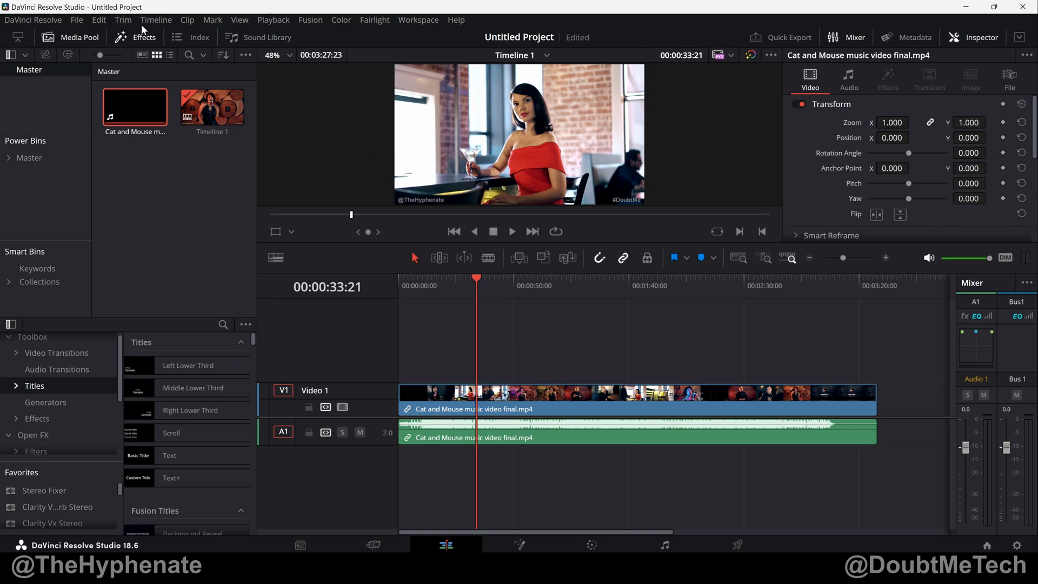
Run Detect Scene Cuts from the Timeline menu to split the clip at every scene change.
click(156, 19)
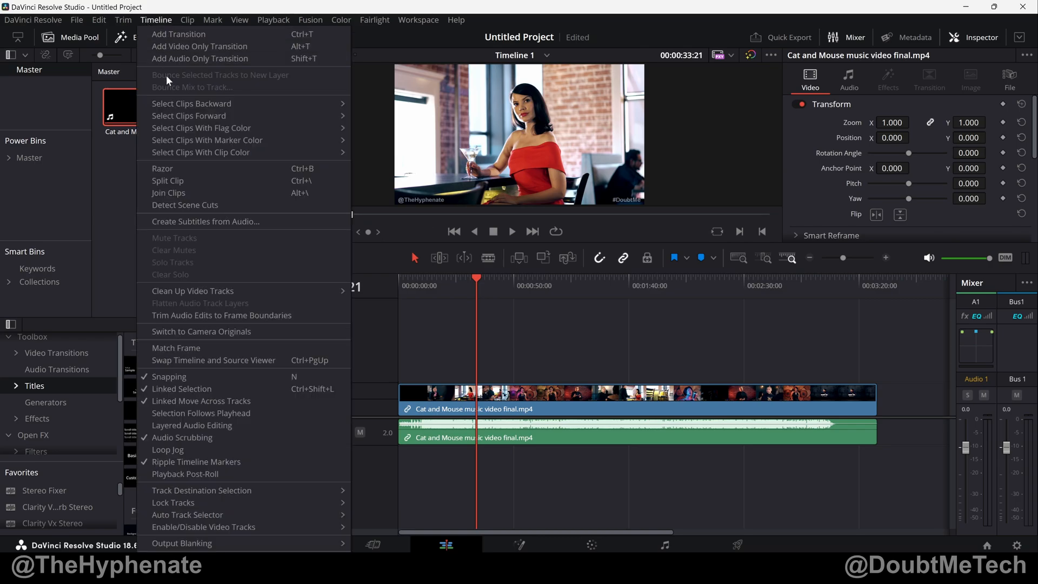
mouse_move(185, 204)
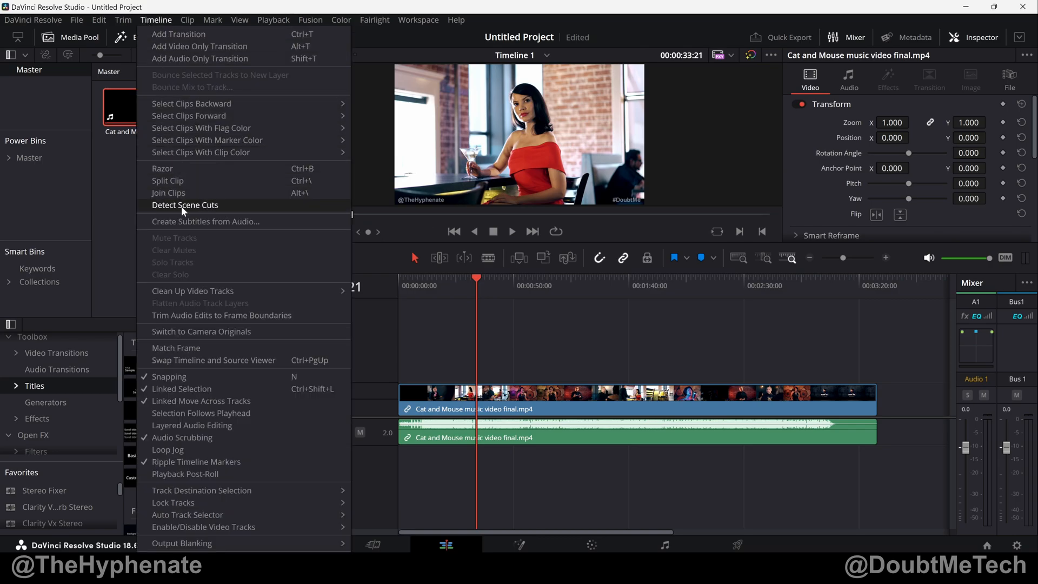
mouse_move(249, 211)
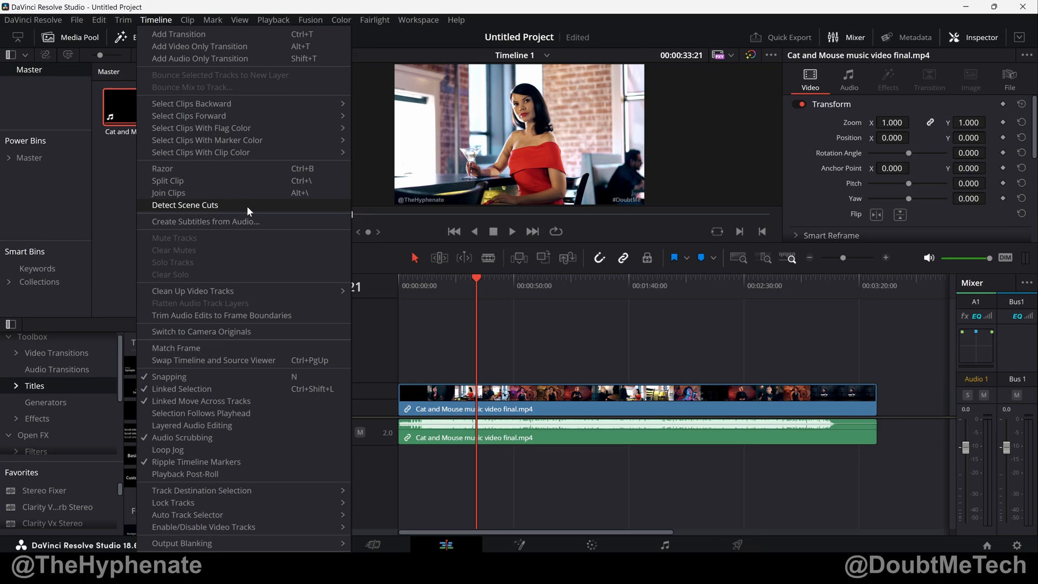
click(185, 204)
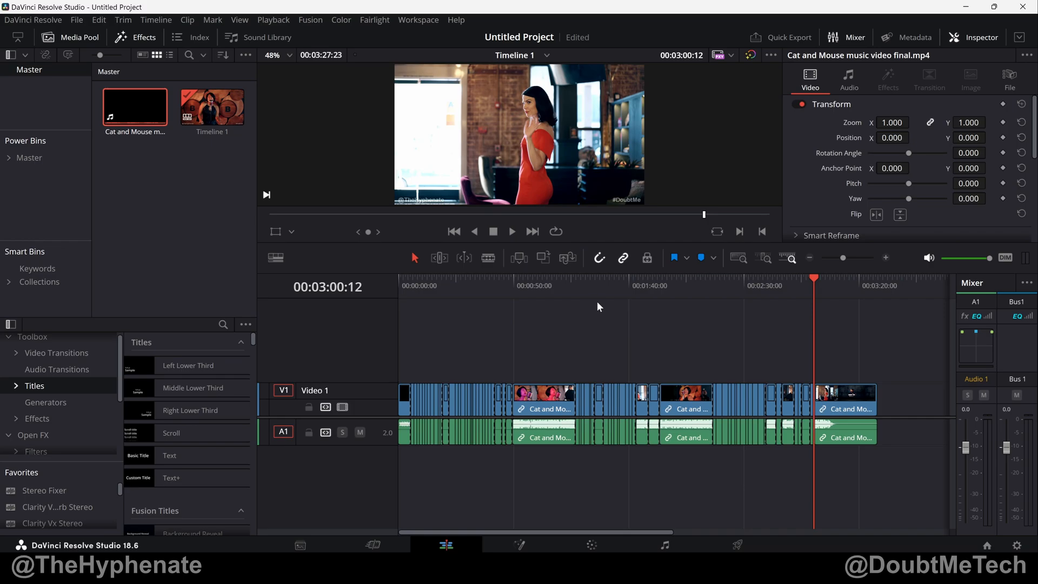
Play through the first-half scene clips from a selected clip, reaching about 1:53, then stop.
click(412, 286)
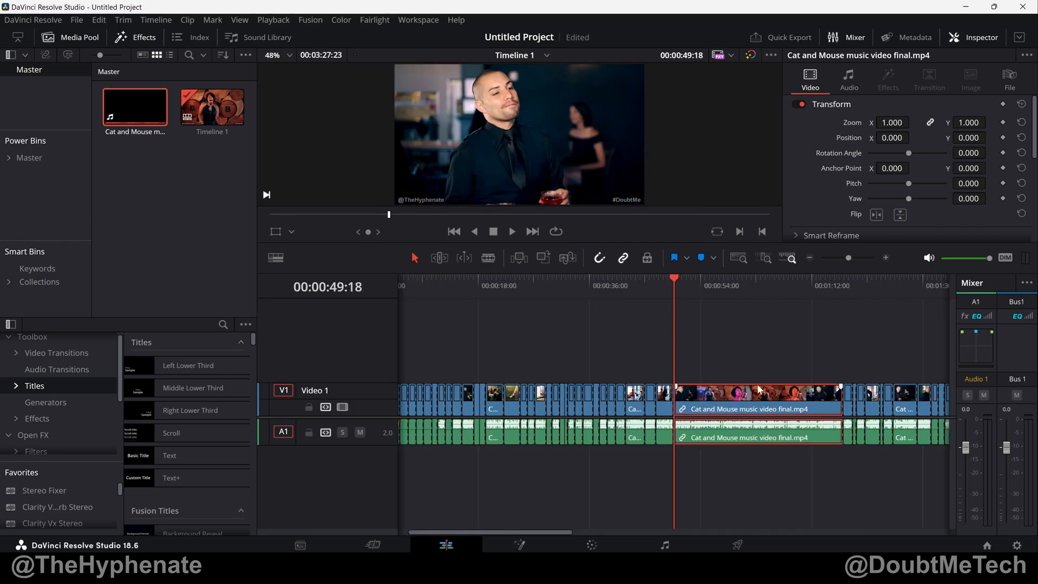
mouse_move(680, 326)
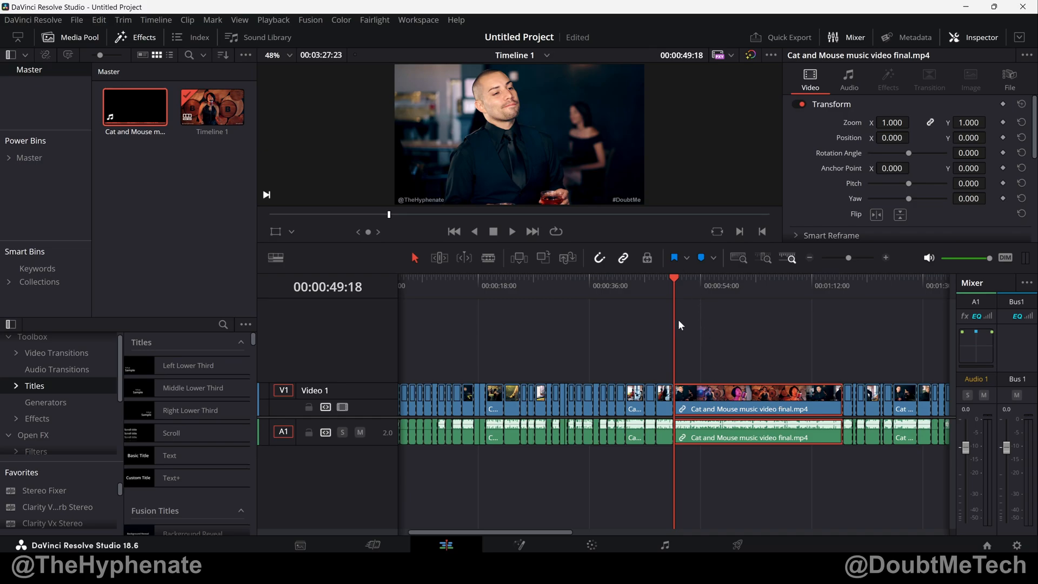
click(512, 231)
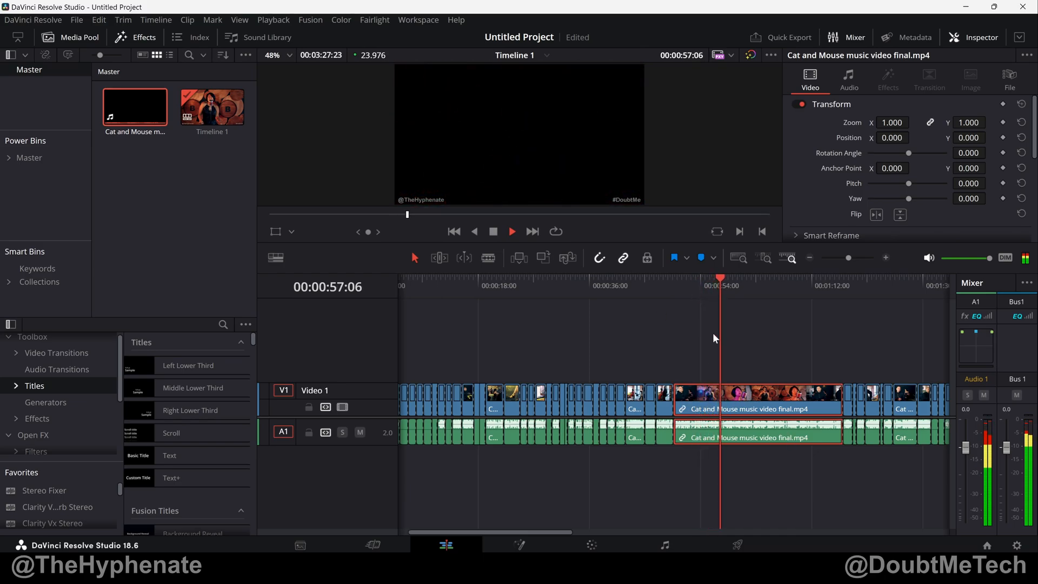
click(748, 285)
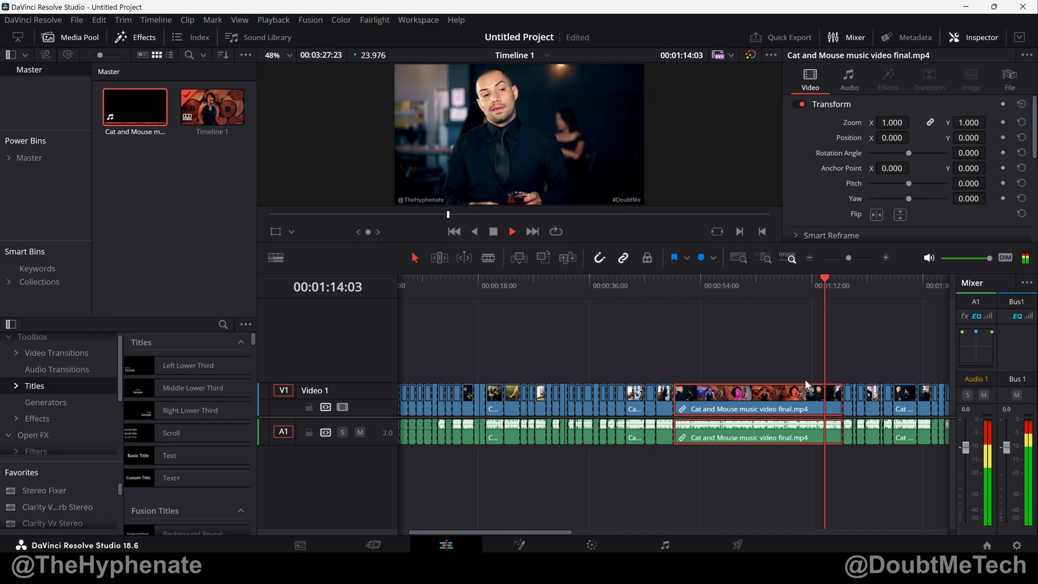
click(511, 232)
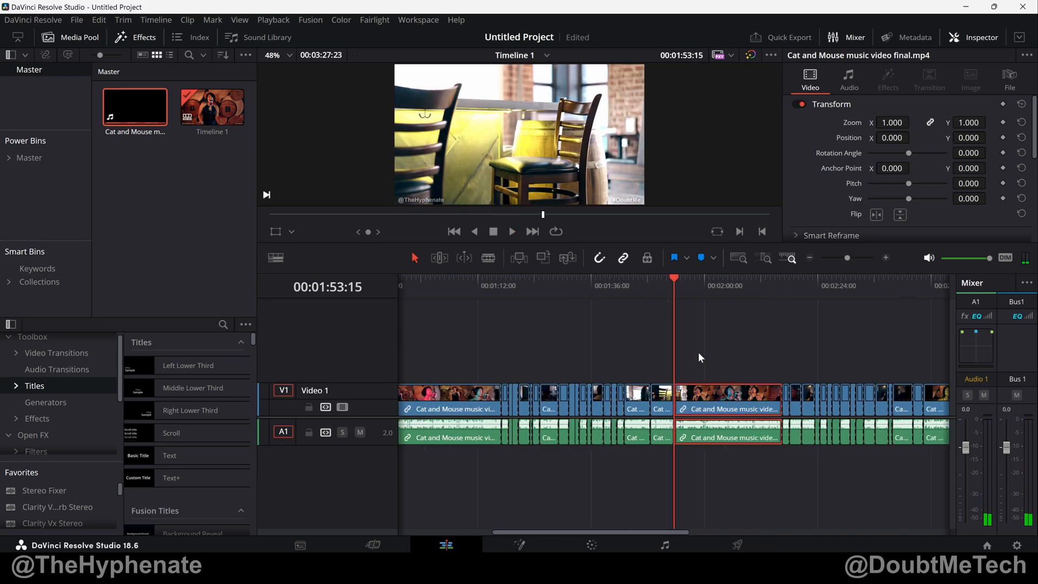
Resume playback through the scene clips around 2:00, advancing to about 2:13.
click(511, 231)
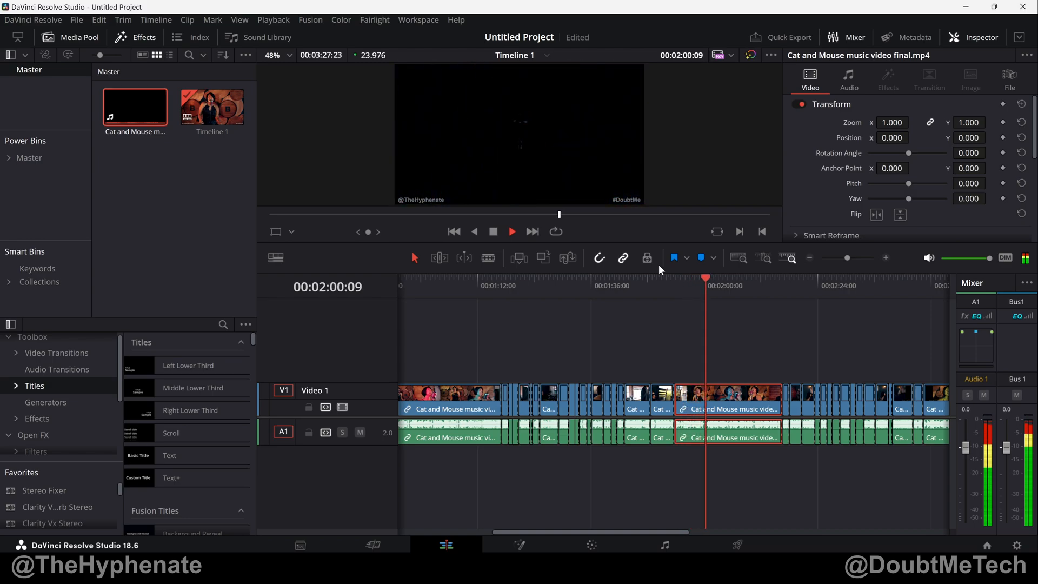
click(740, 285)
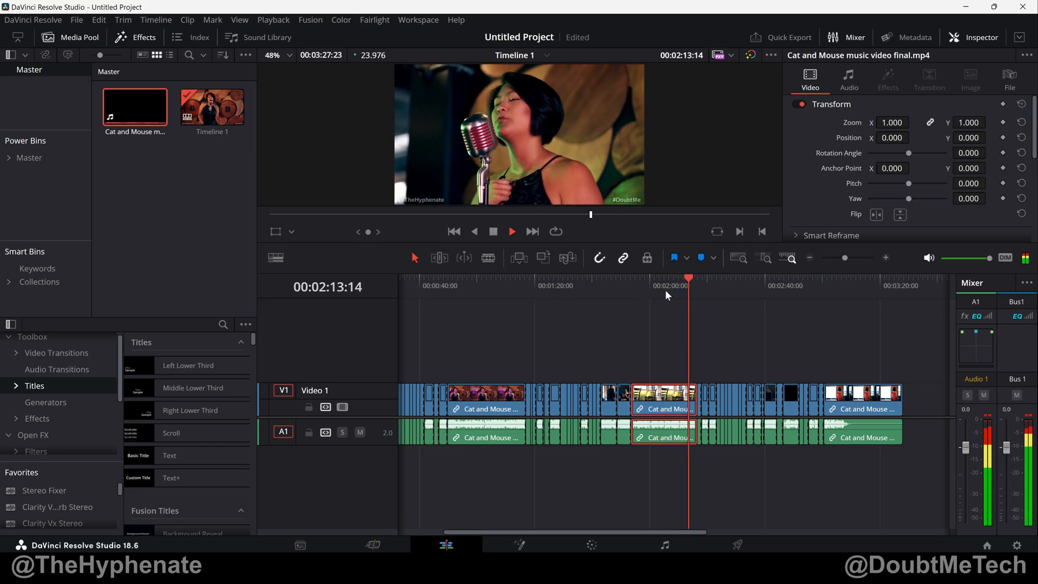
Pause playback at about 2:16 on the man-by-brick-wall scene.
click(512, 231)
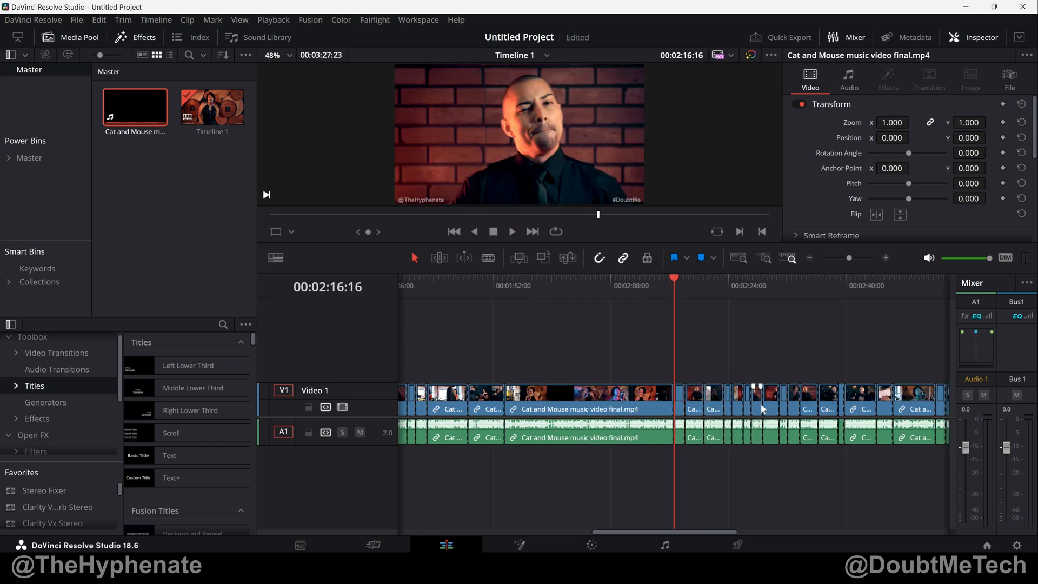
mouse_move(675, 347)
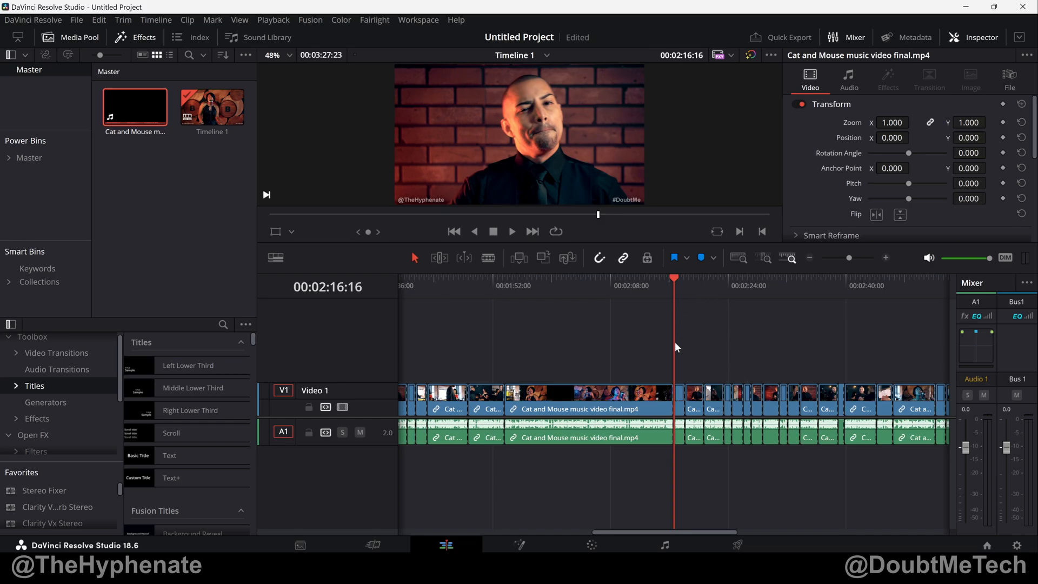
mouse_move(910, 383)
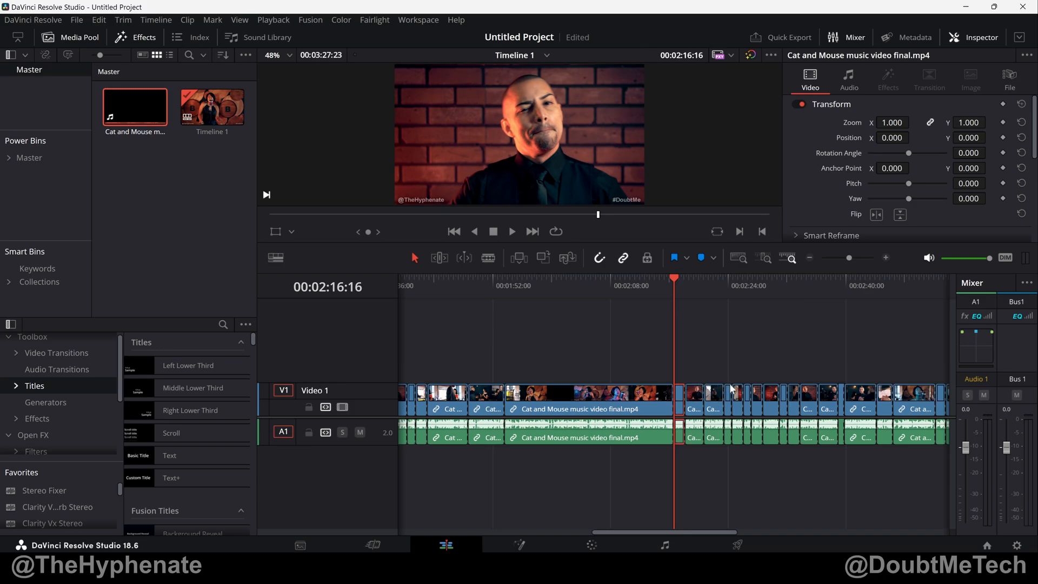
mouse_move(727, 363)
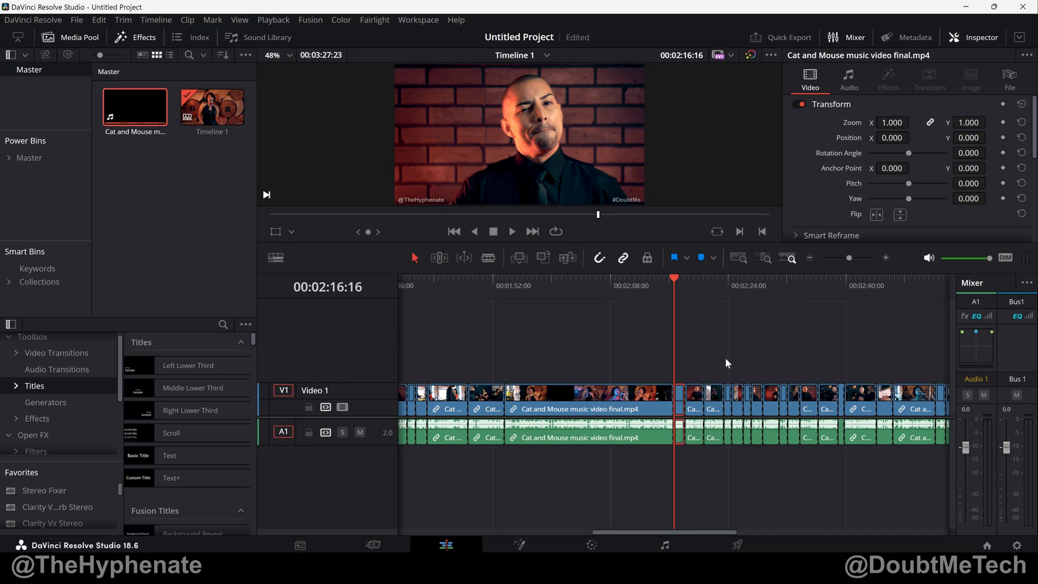